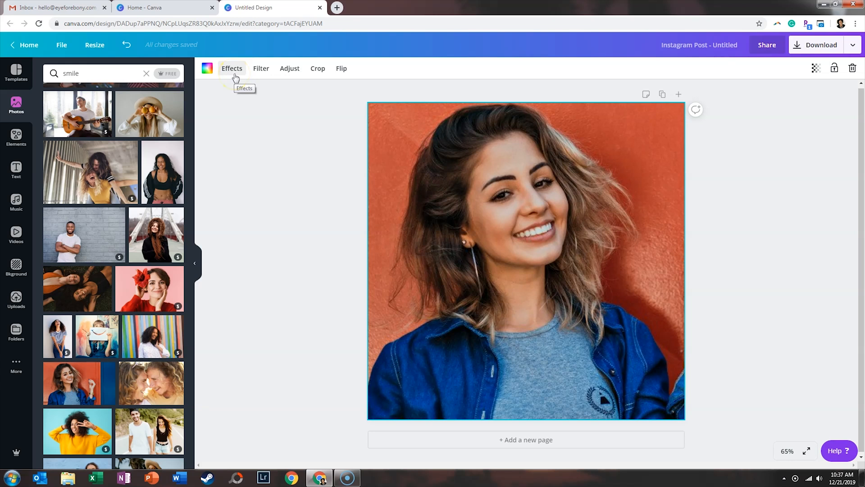
Step: Show the photo effects panel for the selected smiling portrait
left_click(232, 69)
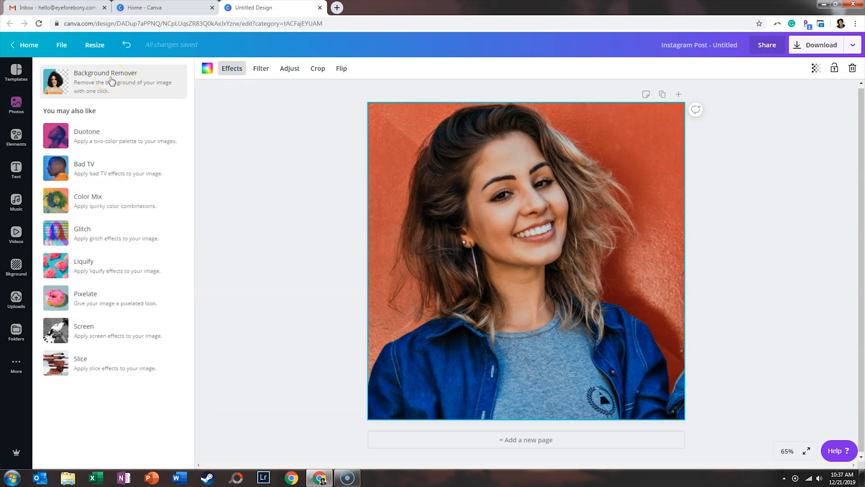
mouse_move(112, 143)
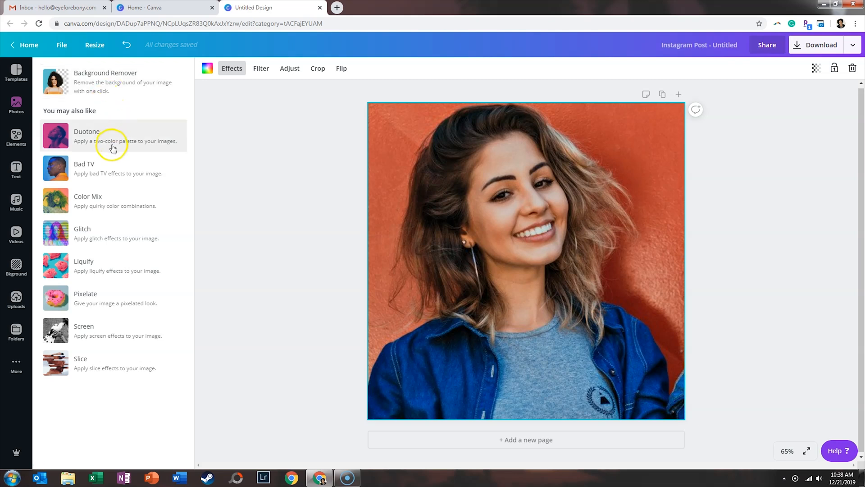
mouse_move(113, 238)
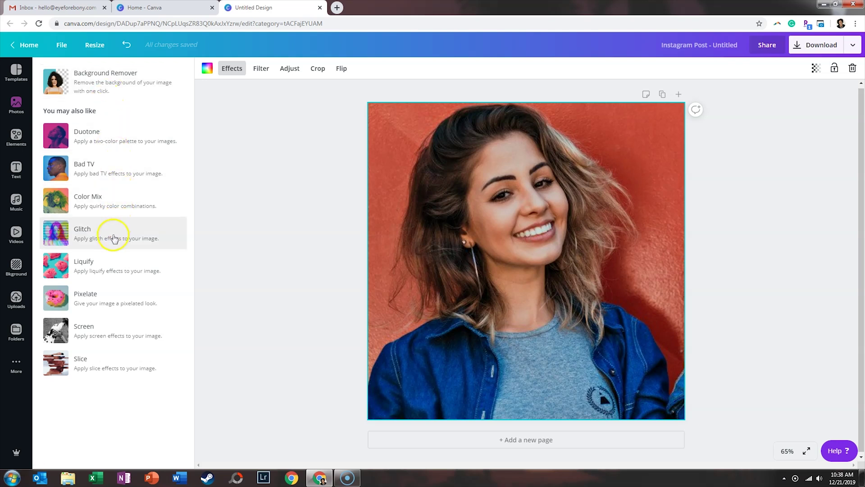
mouse_move(113, 297)
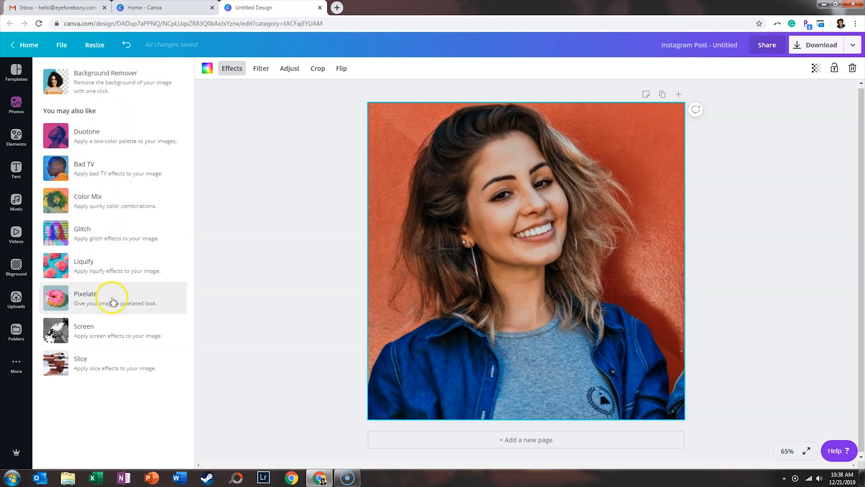
mouse_move(130, 360)
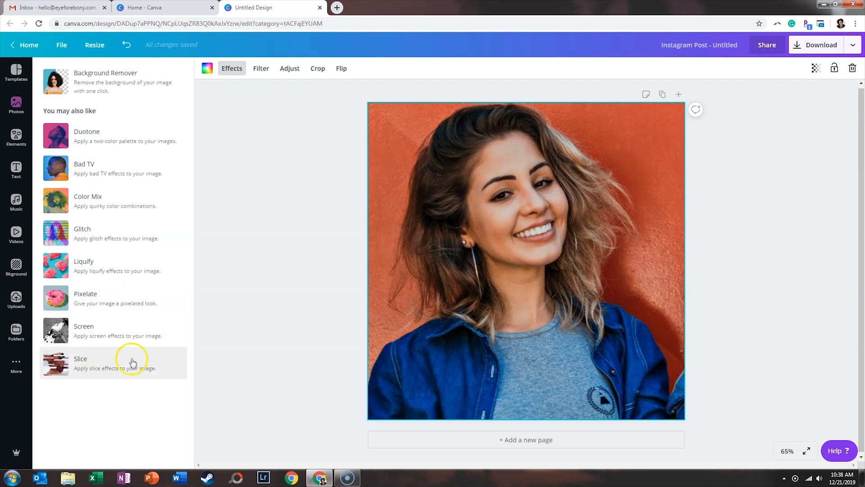
mouse_move(217, 343)
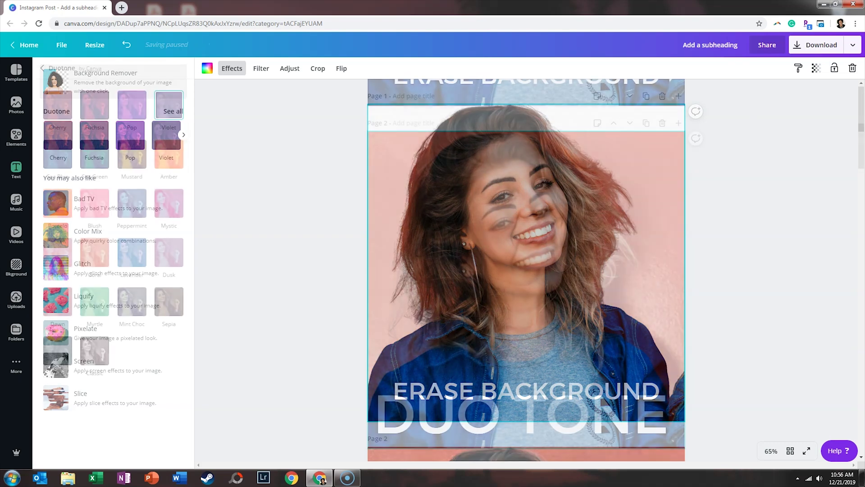
Step: Apply the Peppermint duotone to the portrait and lower its intensity to about 0.7
left_click(169, 104)
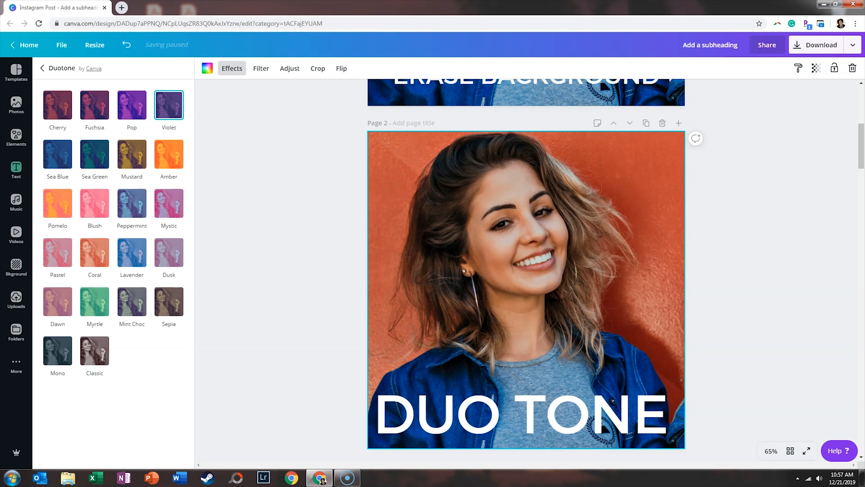
left_click(132, 204)
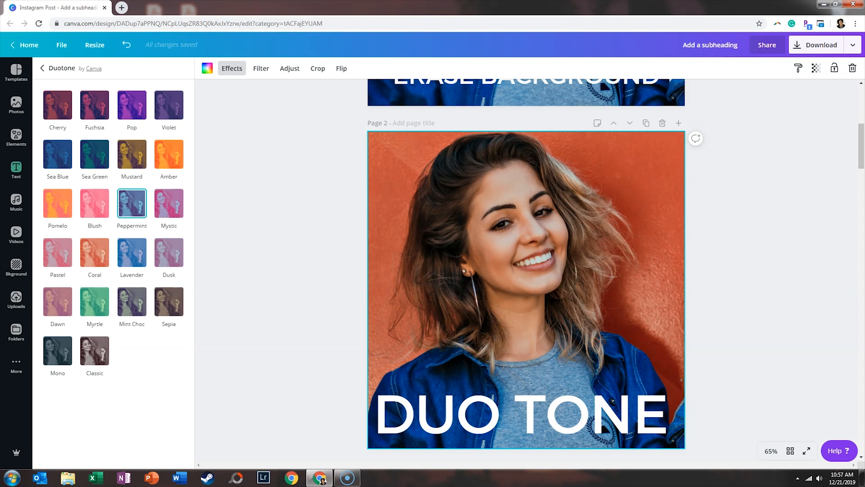
left_click(131, 204)
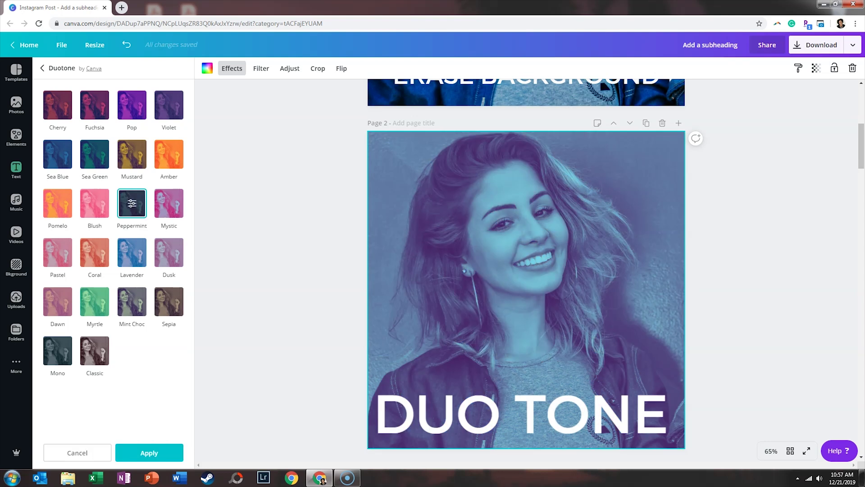
left_click(132, 203)
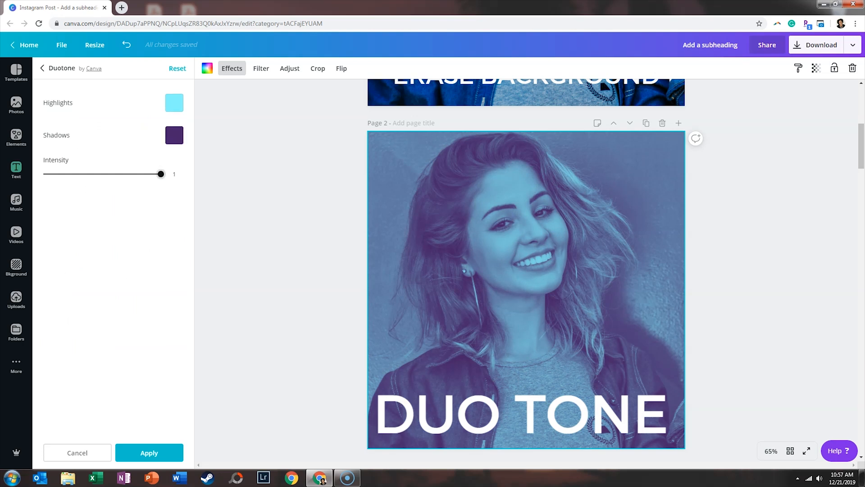
left_click_drag(161, 174, 125, 174)
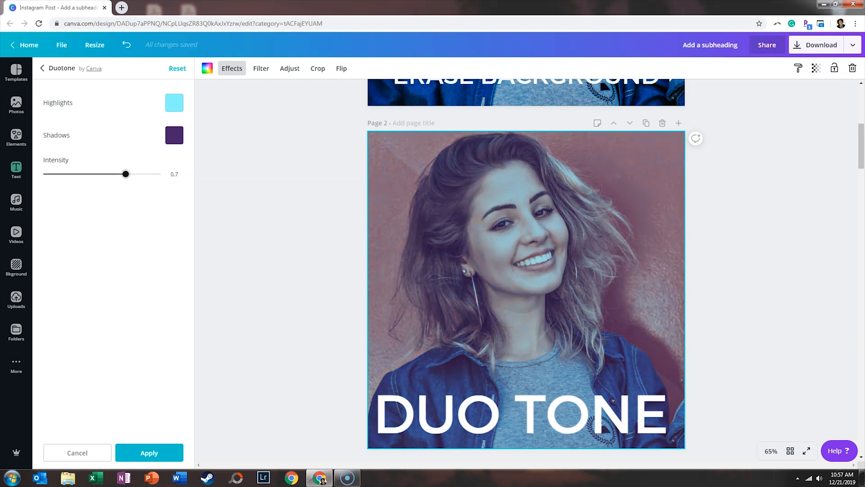
left_click_drag(126, 174, 43, 173)
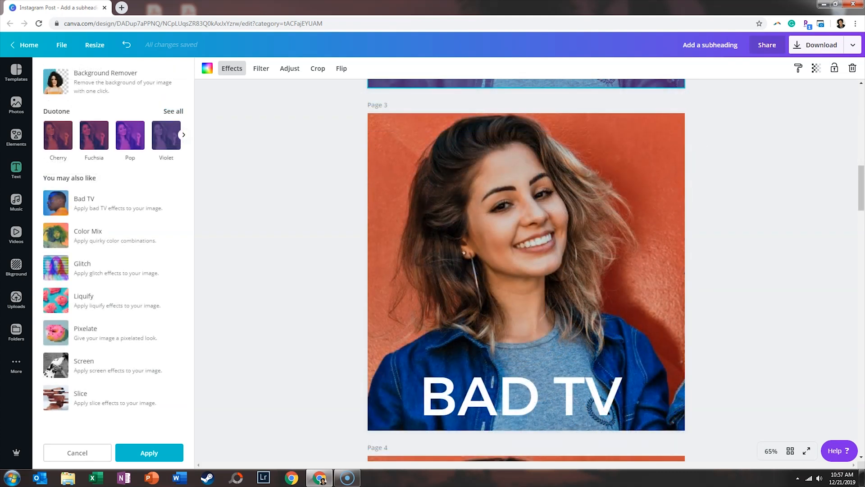
Step: Apply and confirm the Fuzz Bad TV effect on the page 3 portrait
left_click(100, 203)
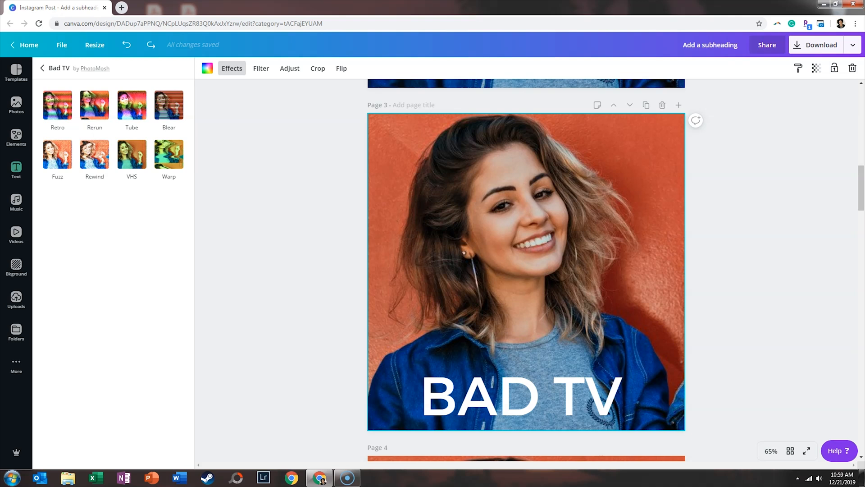
left_click(57, 154)
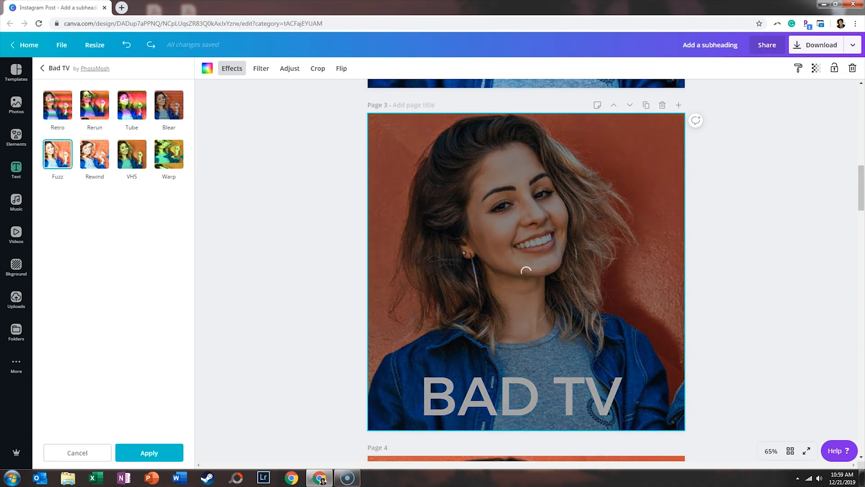
left_click(58, 154)
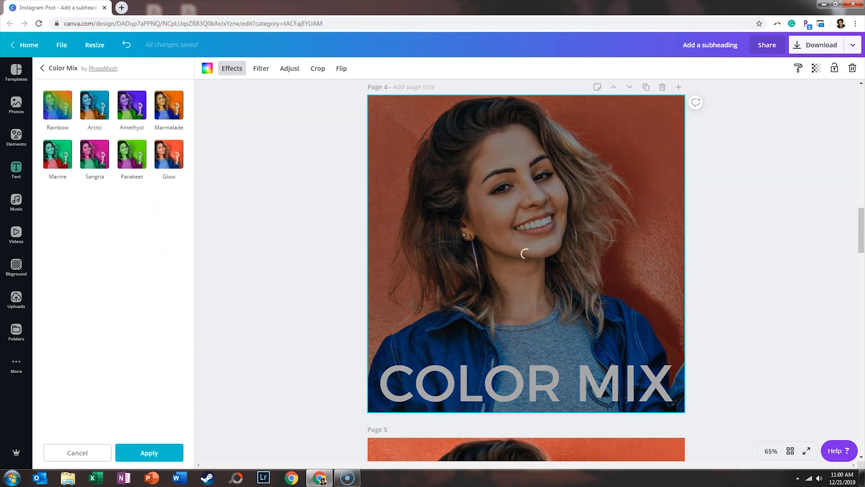
Step: Apply and confirm the Arctic colour mix on the page 4 portrait
left_click(93, 105)
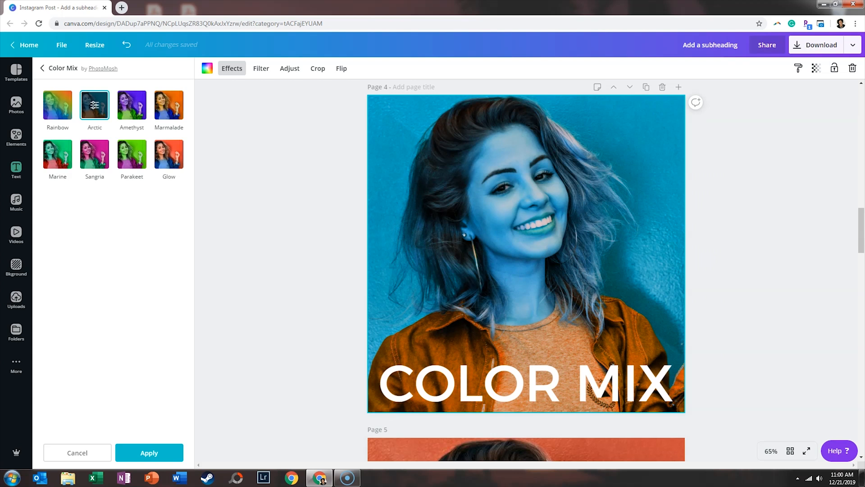
left_click(131, 155)
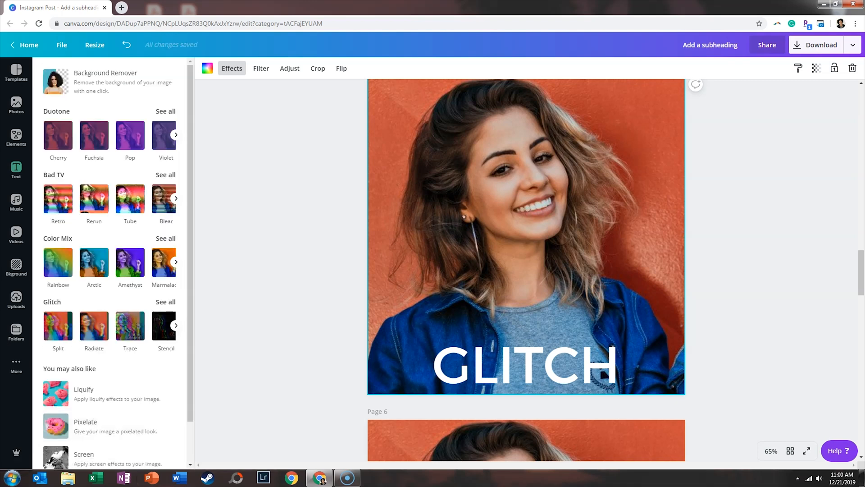
Step: Apply and confirm the Fluorite glitch effect on the page 5 portrait
left_click(165, 302)
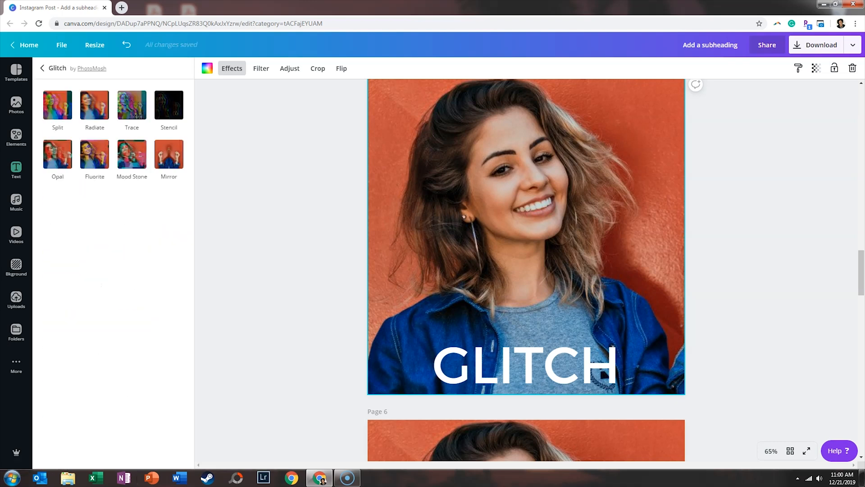
left_click(94, 155)
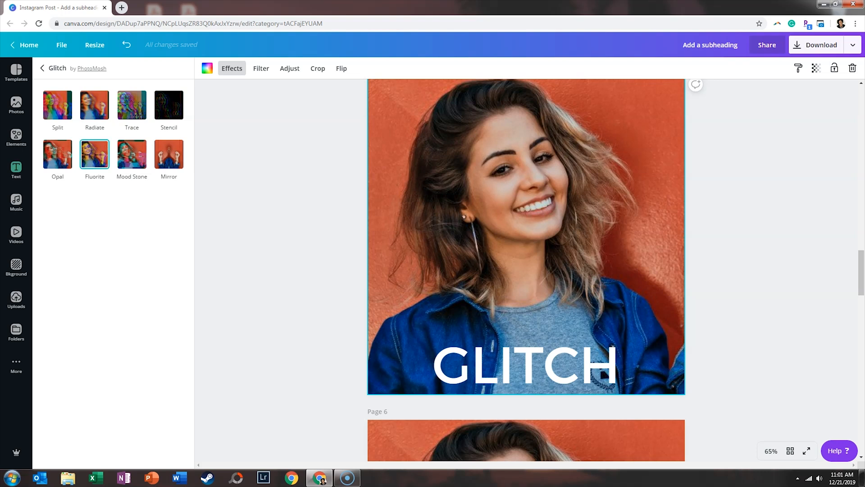
left_click(94, 154)
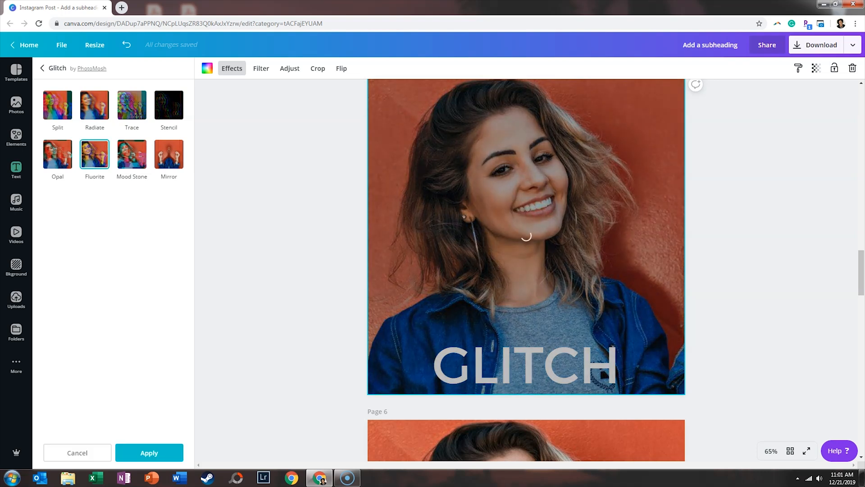
left_click(94, 155)
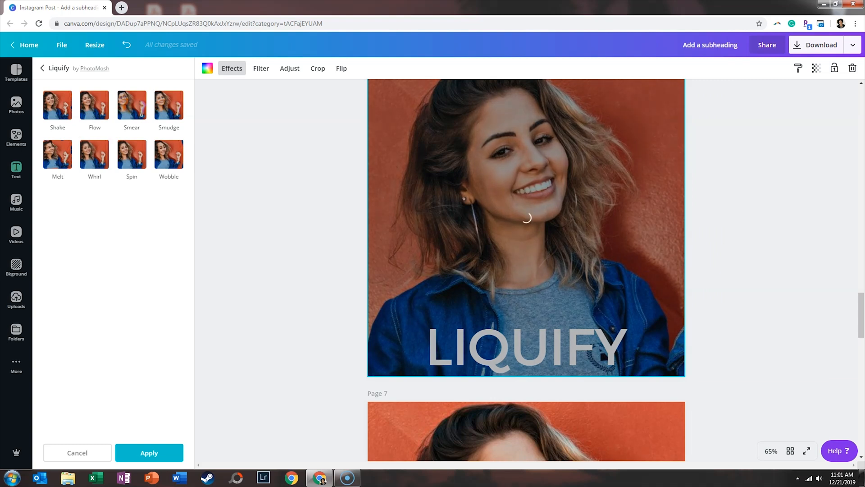
Step: Confirm the Liquify effect, then apply a Pixelate effect to the page 7 portrait
left_click(94, 155)
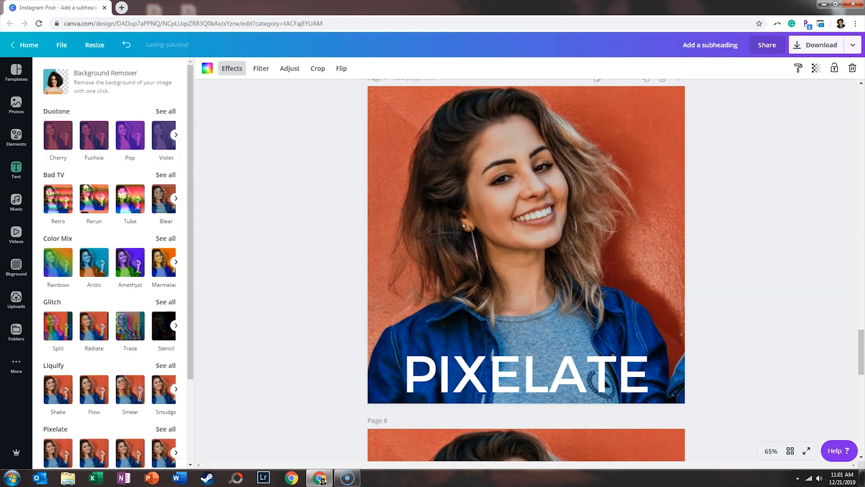
left_click(166, 429)
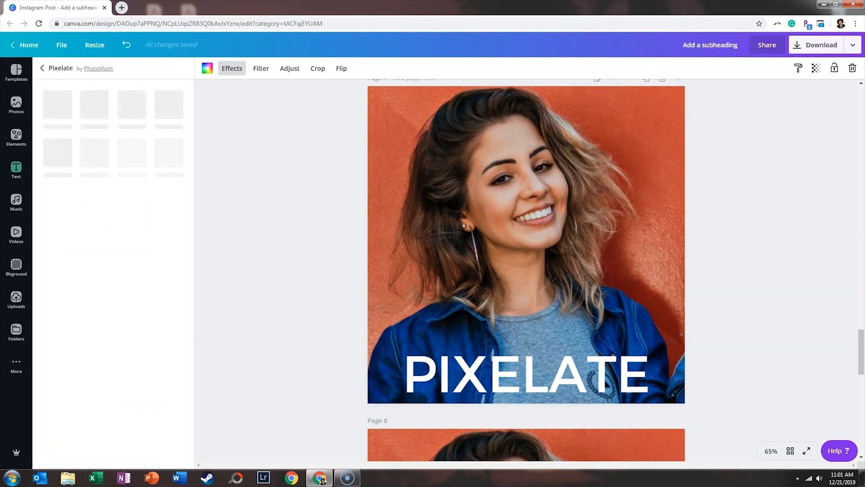
left_click(168, 154)
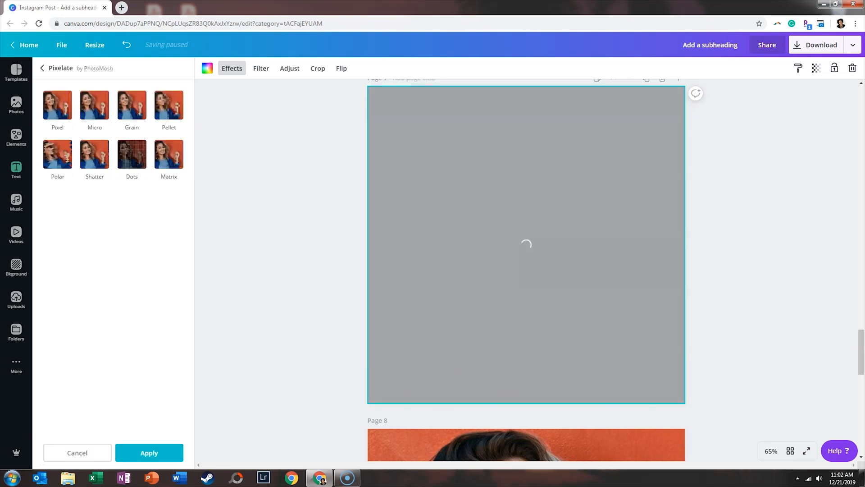
left_click(169, 154)
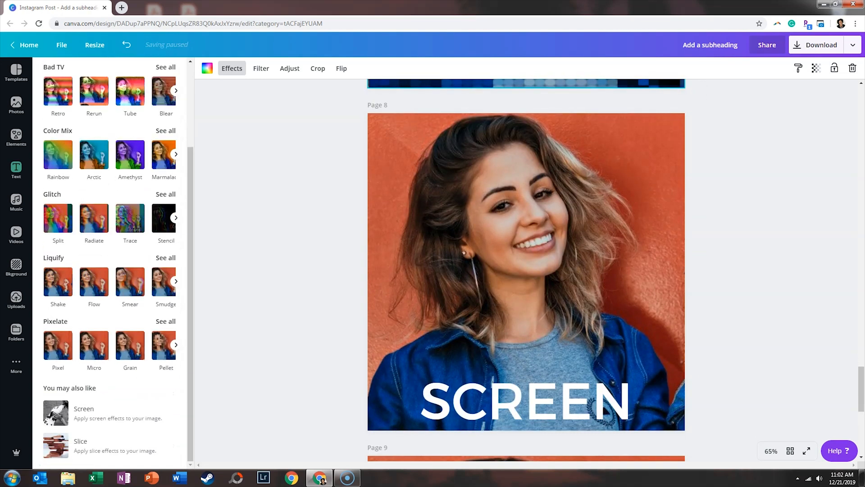
Step: Apply and confirm the Crosshatch screen effect on the page 8 portrait, moving on to page 9
left_click(83, 413)
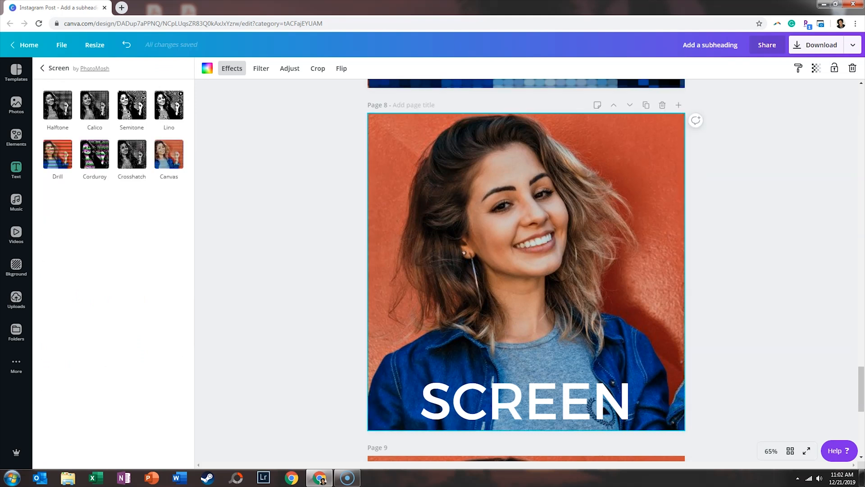
left_click(132, 154)
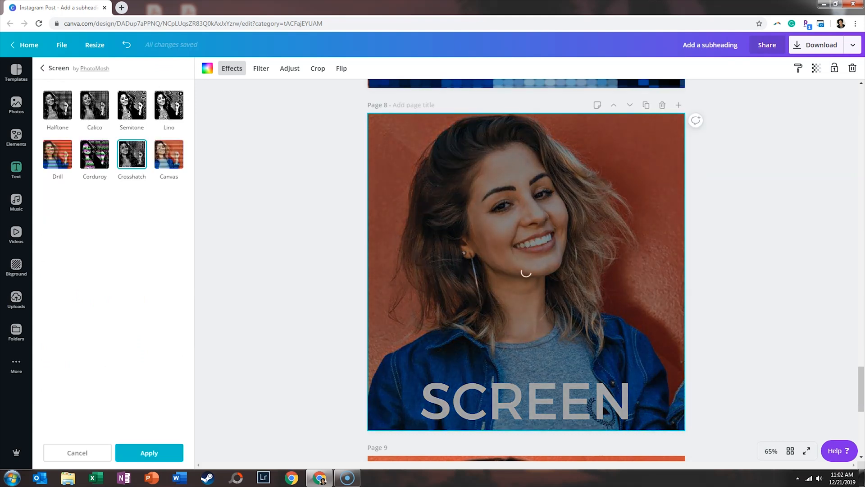
left_click(131, 155)
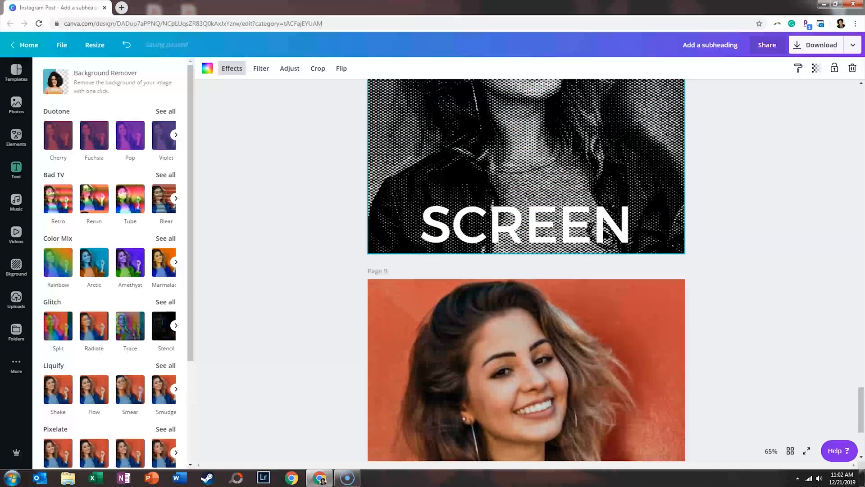
scroll("down", 3)
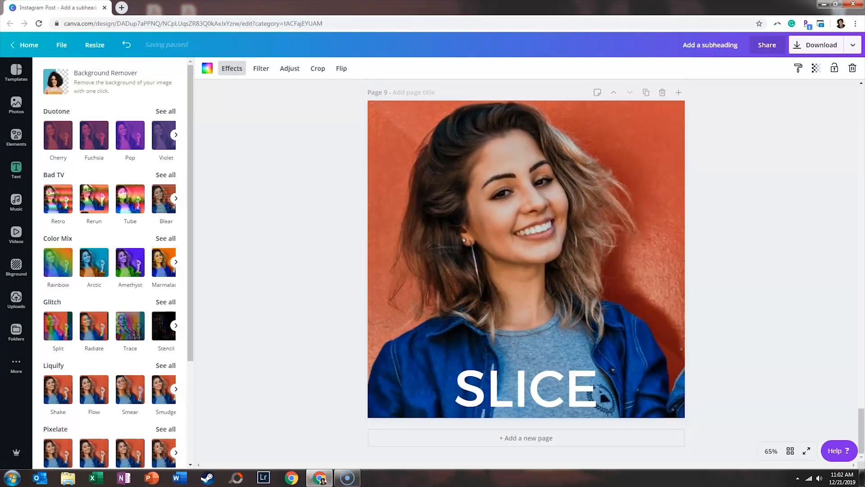
scroll("down", 3)
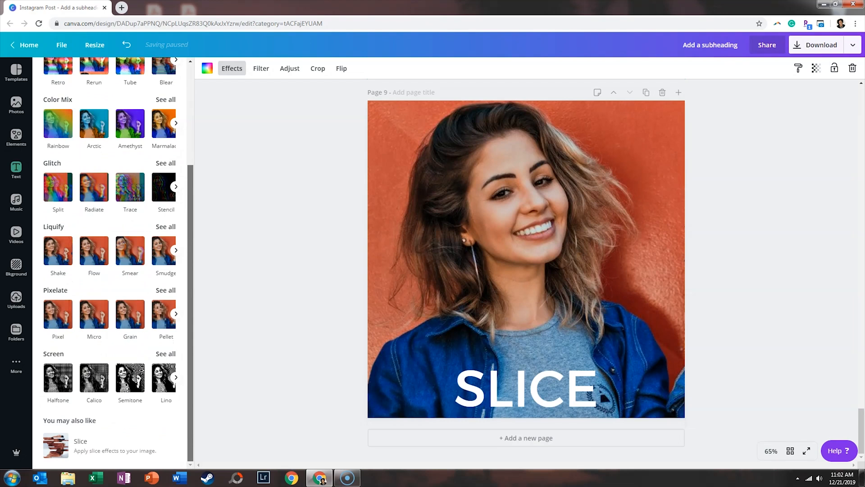